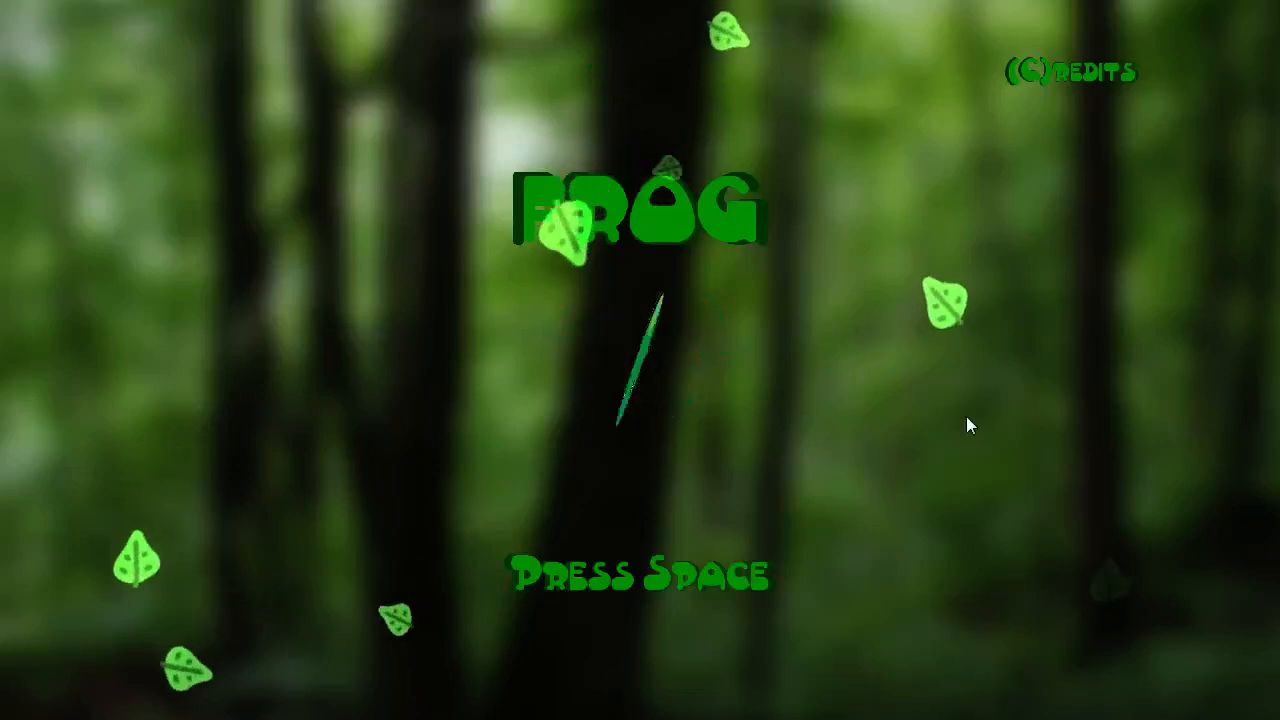
Step: Start the game from the title screen and load the first cave level
{"action": "key", "text": "space"}
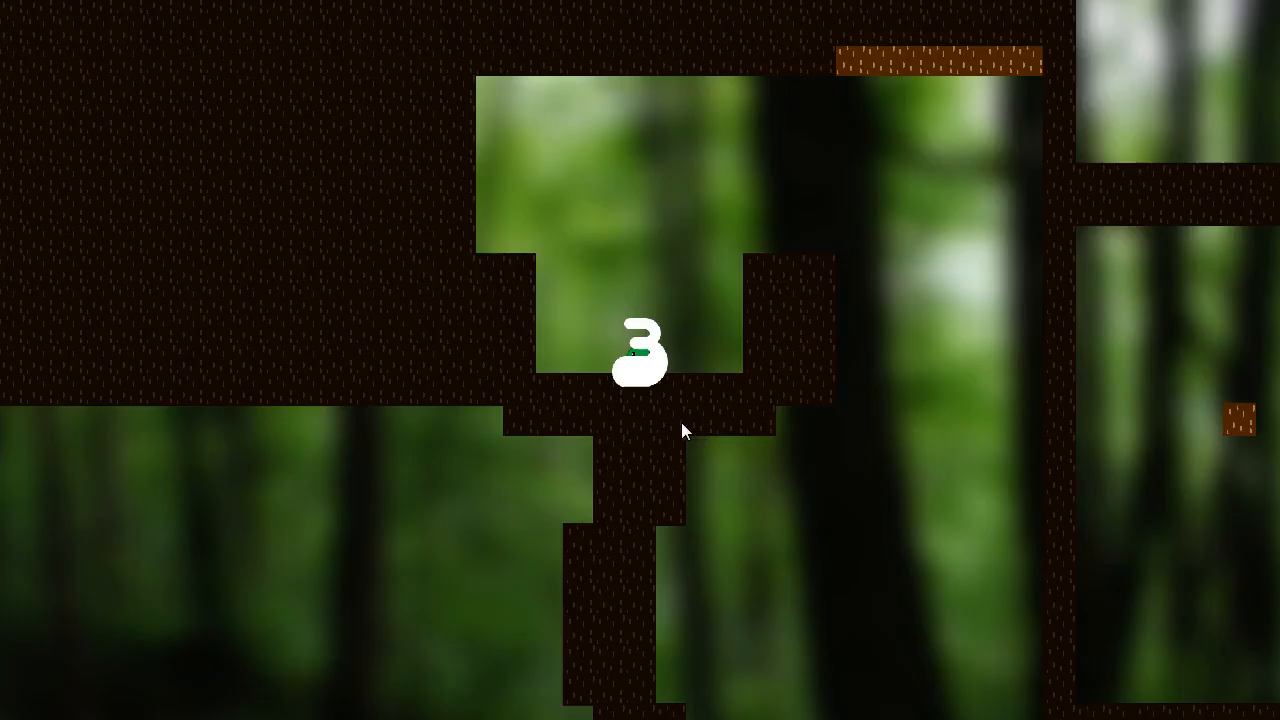